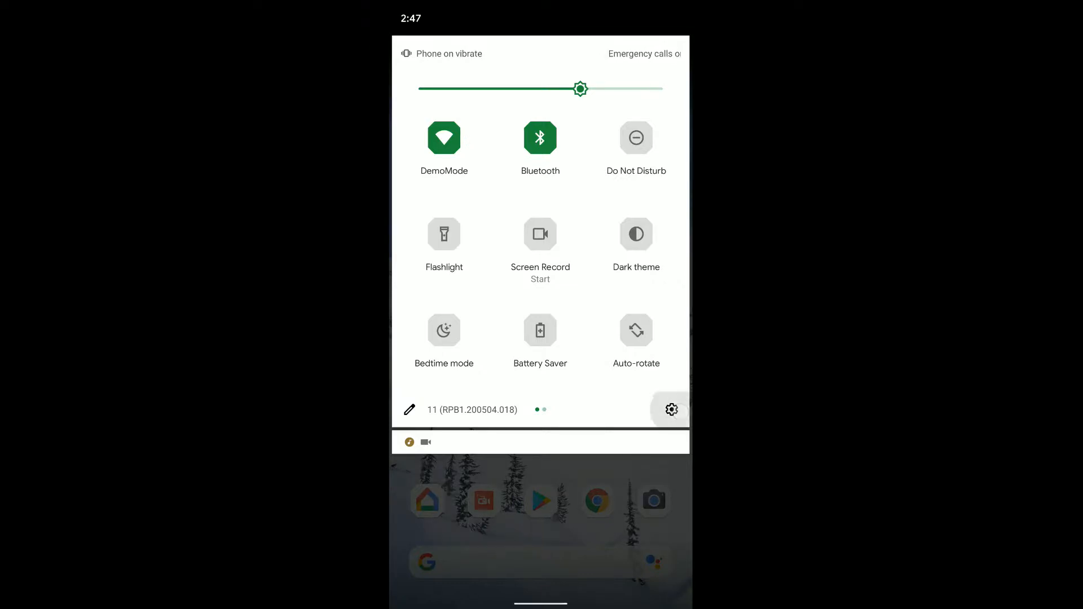
# Reach the System page from Quick Settings and expand its Advanced options.
pyautogui.click(669, 408)
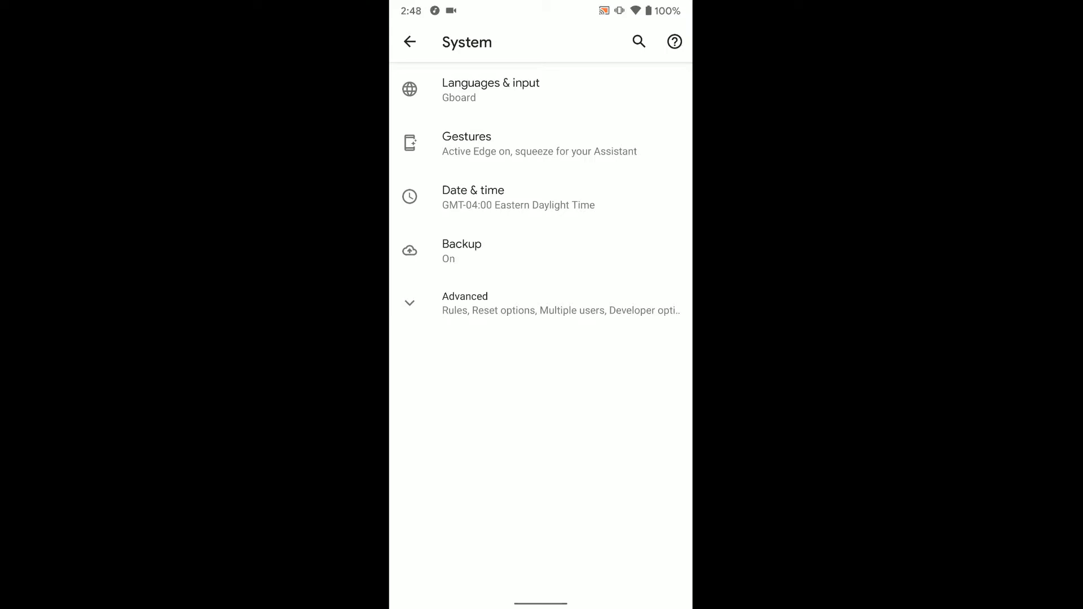
pyautogui.click(464, 303)
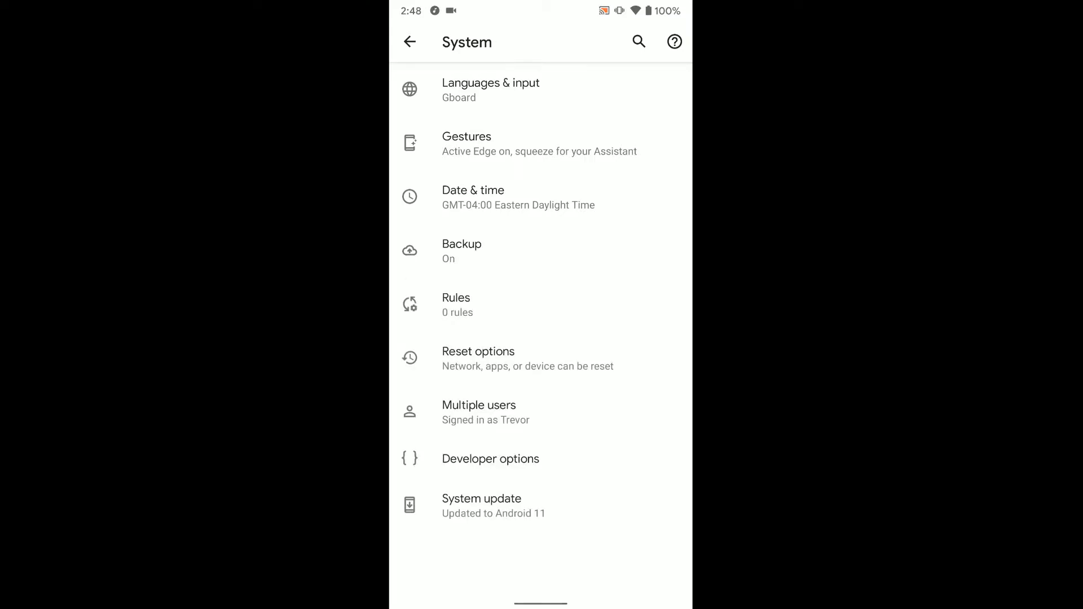
# Enter Developer options and scroll down to the Media section with Media resumption.
pyautogui.click(491, 459)
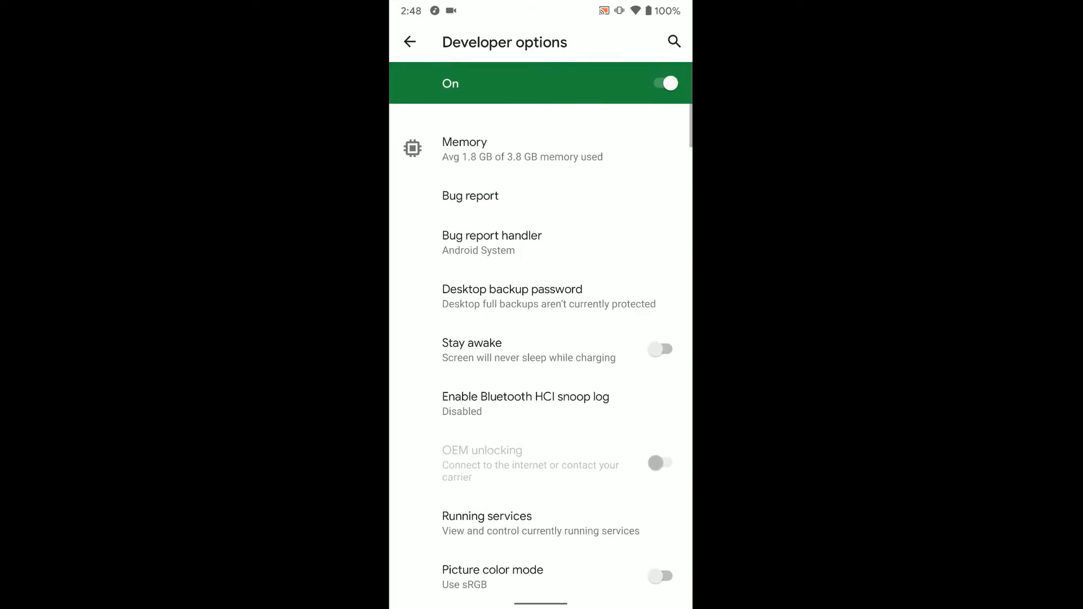
pyautogui.scroll(-3)
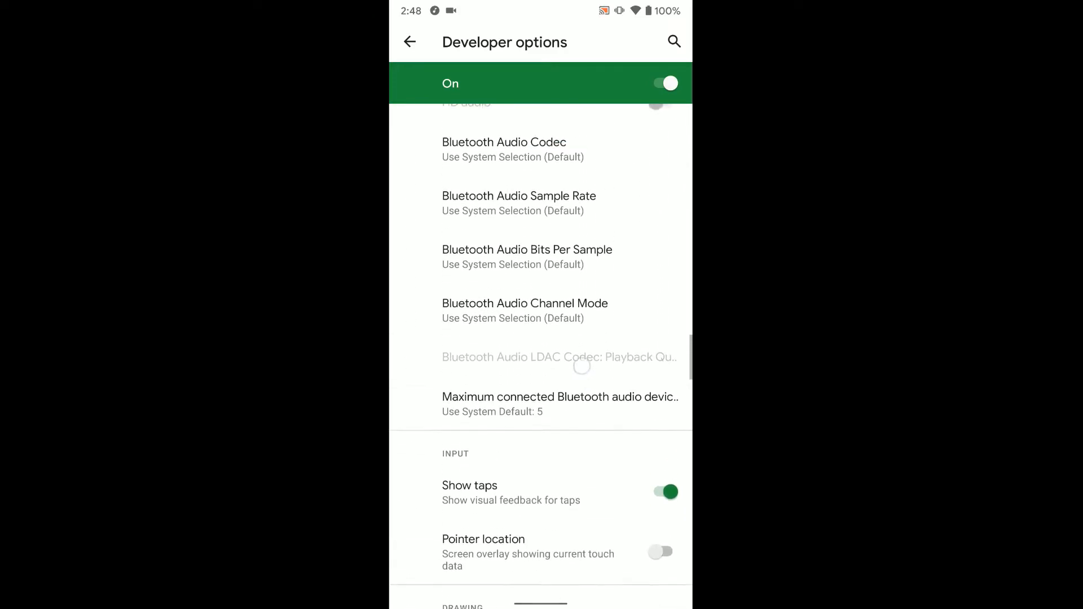
pyautogui.scroll(-3)
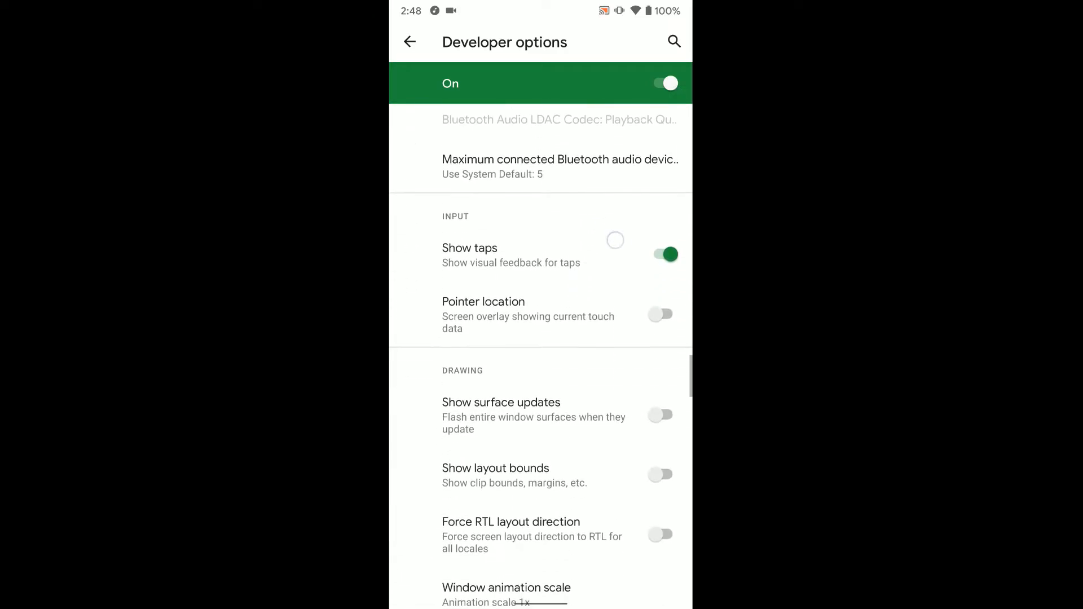
pyautogui.scroll(-3)
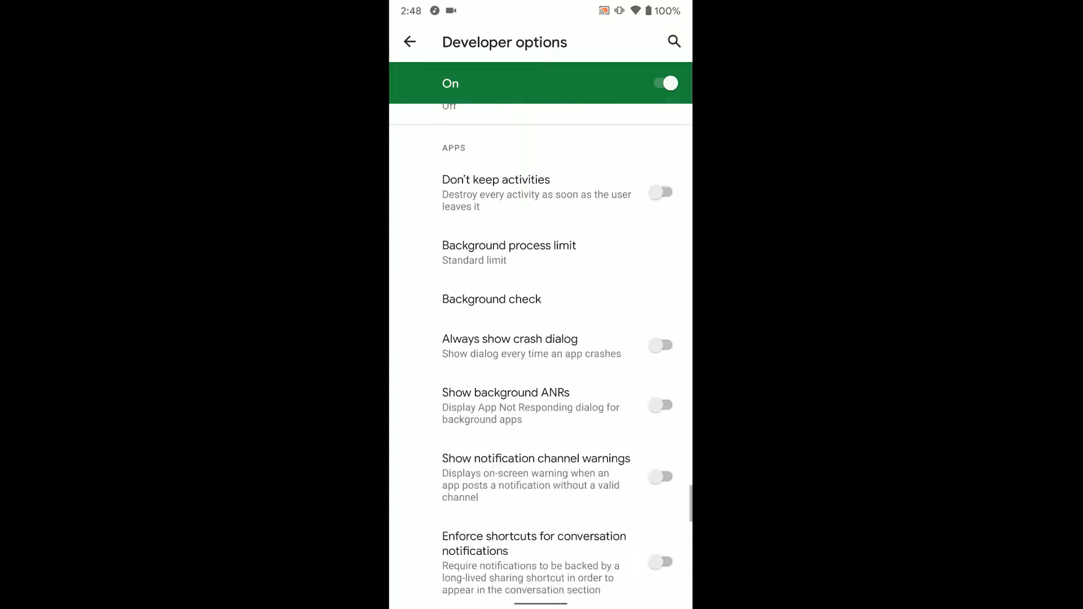
pyautogui.scroll(-3)
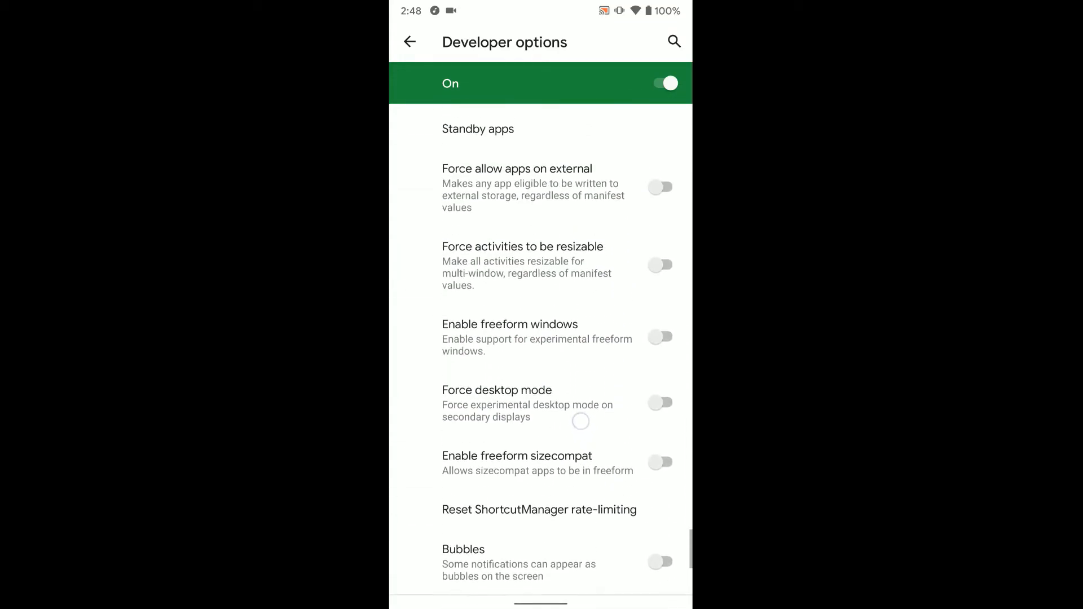
pyautogui.scroll(-3)
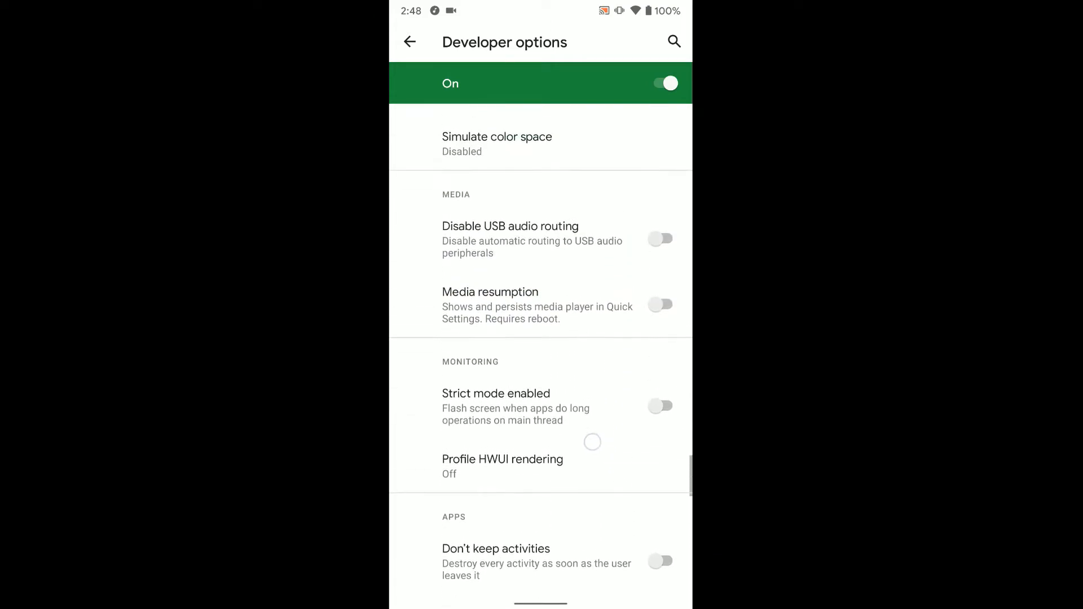
# Switch the Media resumption toggle on so the player stays in Quick Settings.
pyautogui.scroll(3)
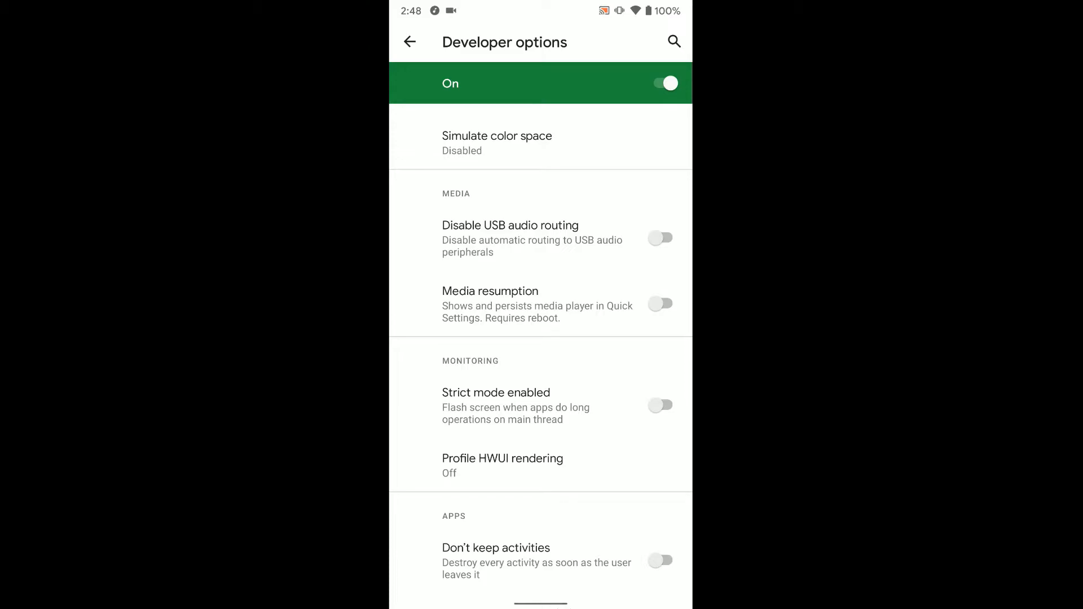
pyautogui.click(660, 304)
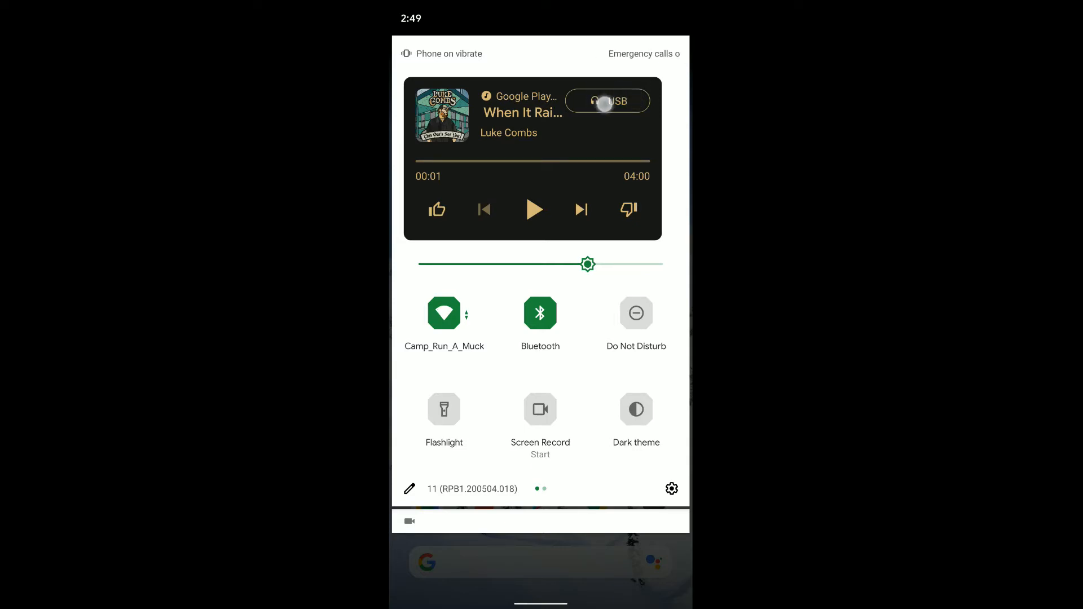
# Check the USB output device in the media output sheet, then dismiss it with Done.
pyautogui.click(607, 100)
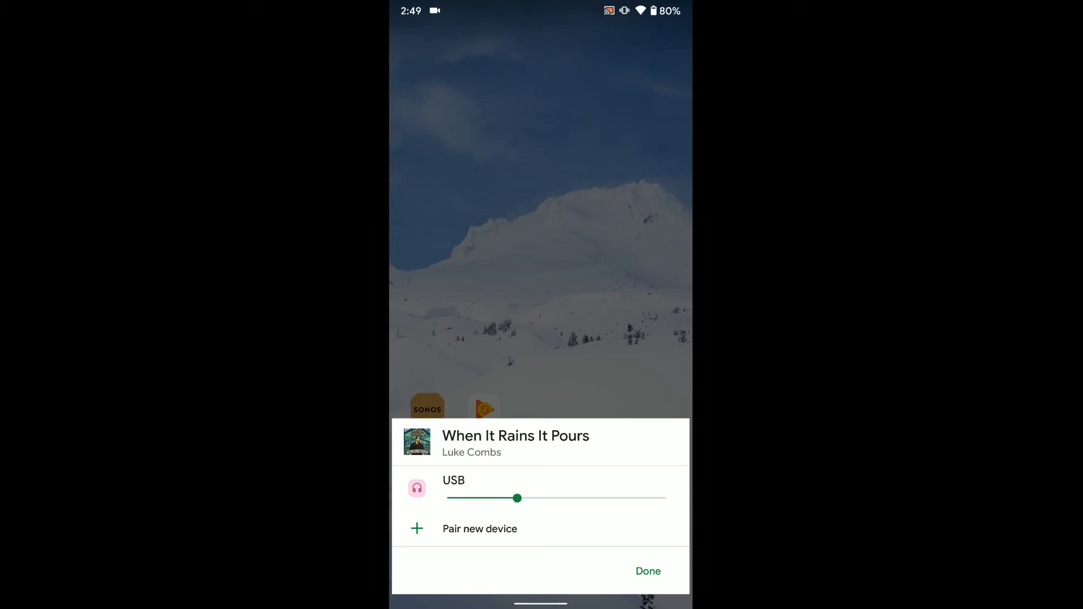
pyautogui.click(647, 570)
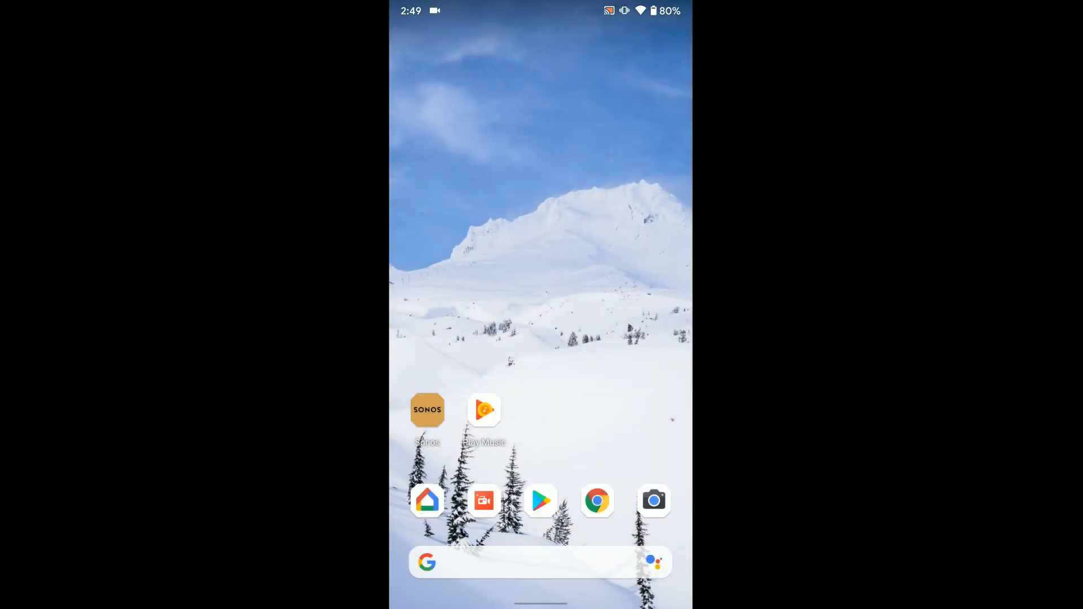